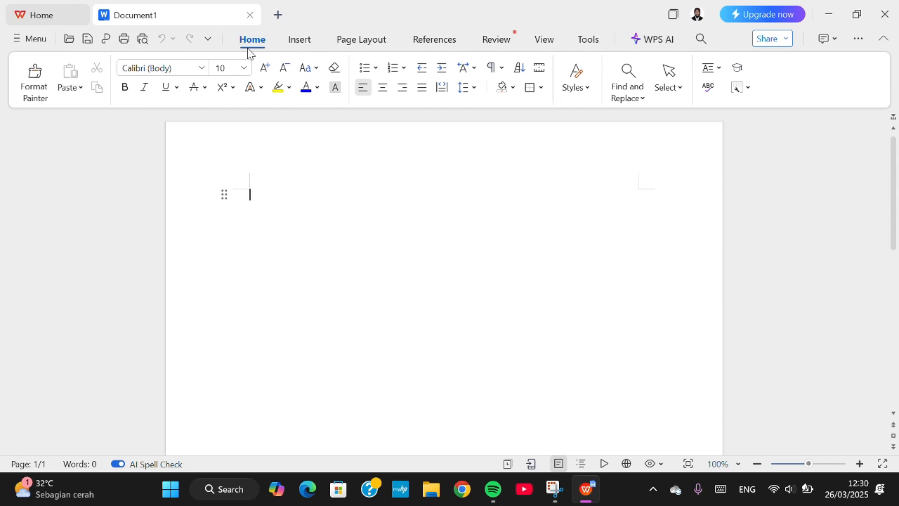
Show the Insert ribbon's picture insertion options for the blank document
click(300, 39)
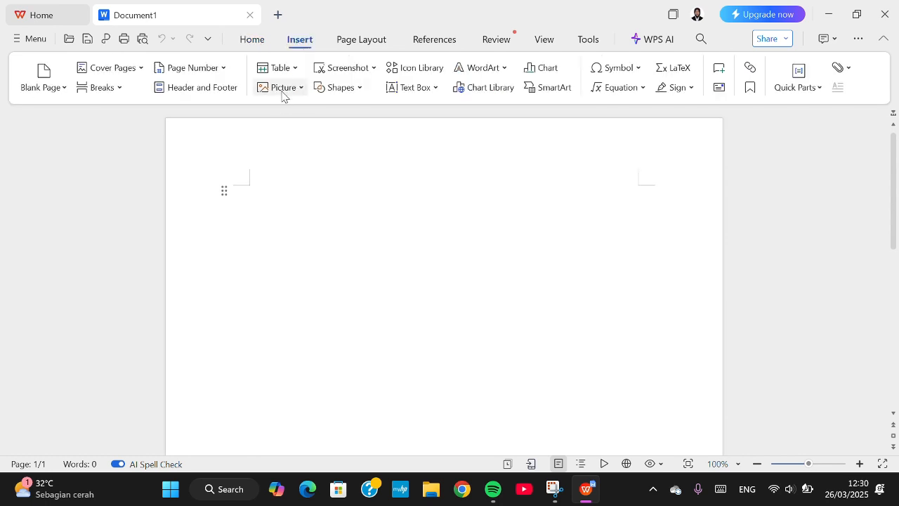
click(281, 87)
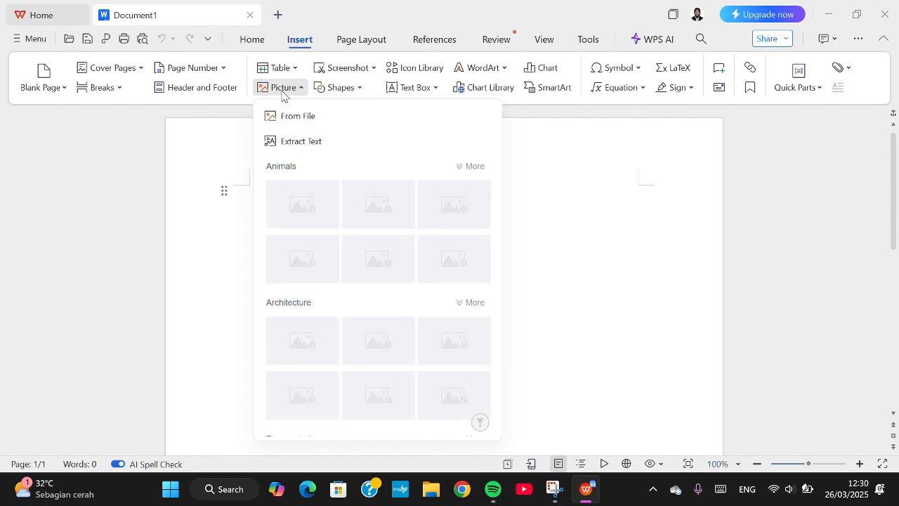
mouse_move(295, 121)
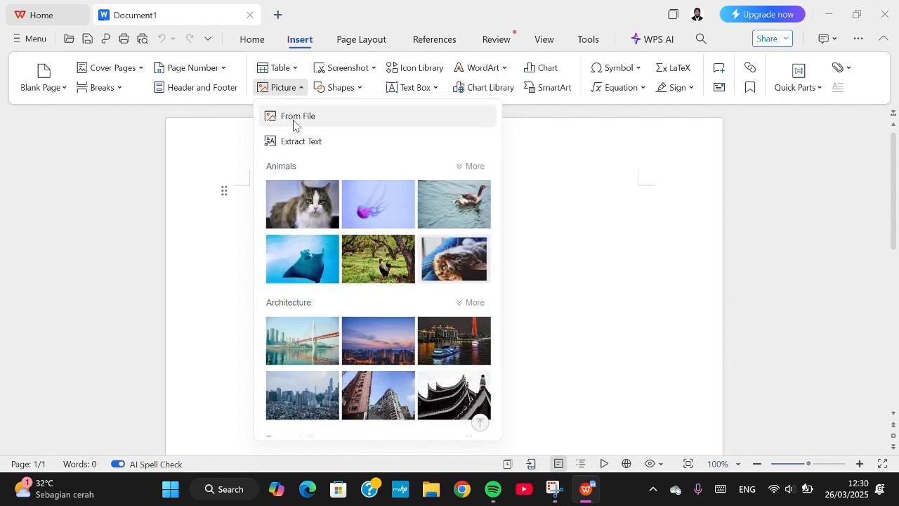
mouse_move(303, 203)
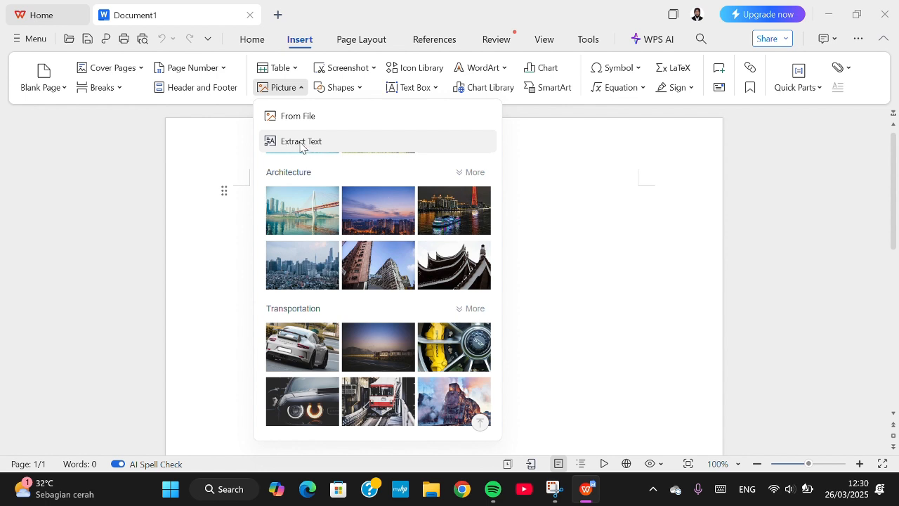
mouse_move(298, 115)
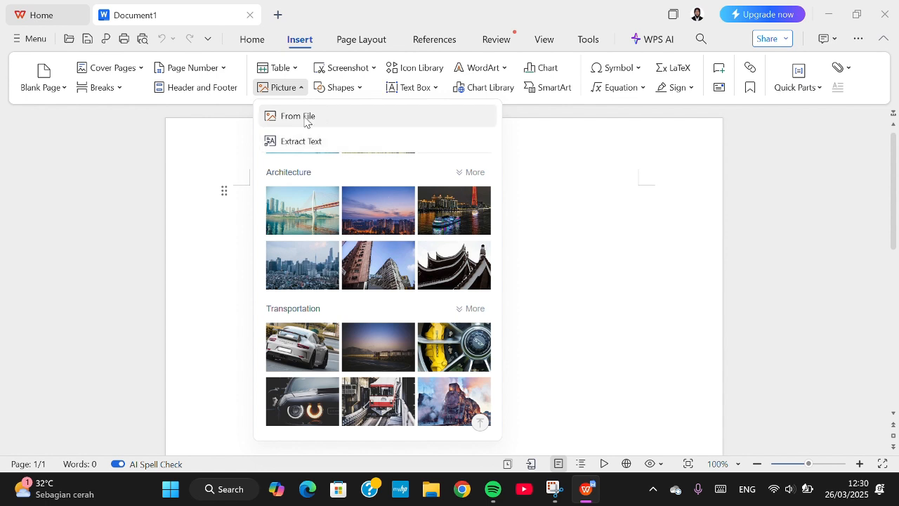
mouse_move(298, 116)
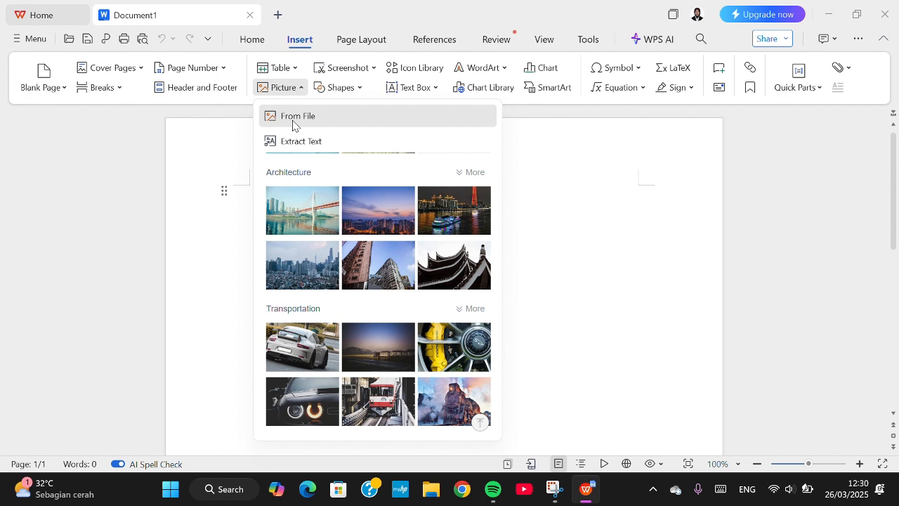
Start inserting a picture from file and browse to the Downloads folder
click(298, 115)
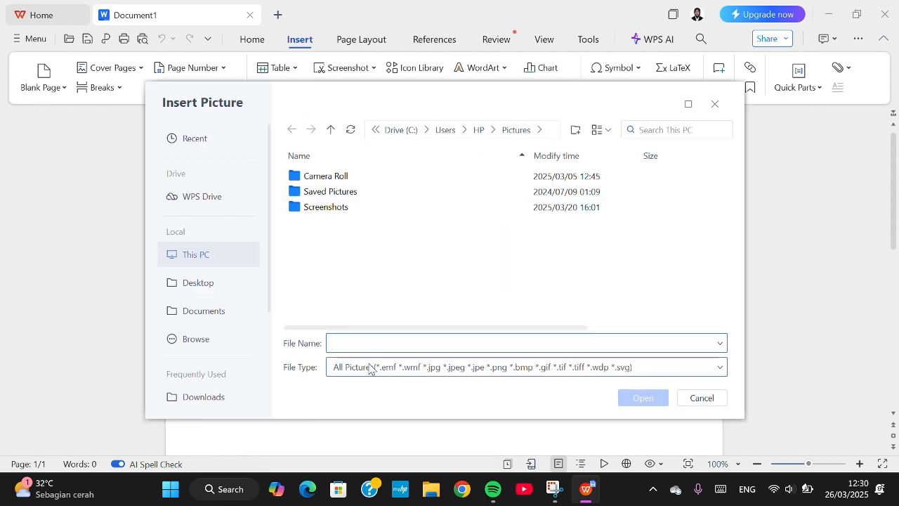
click(520, 343)
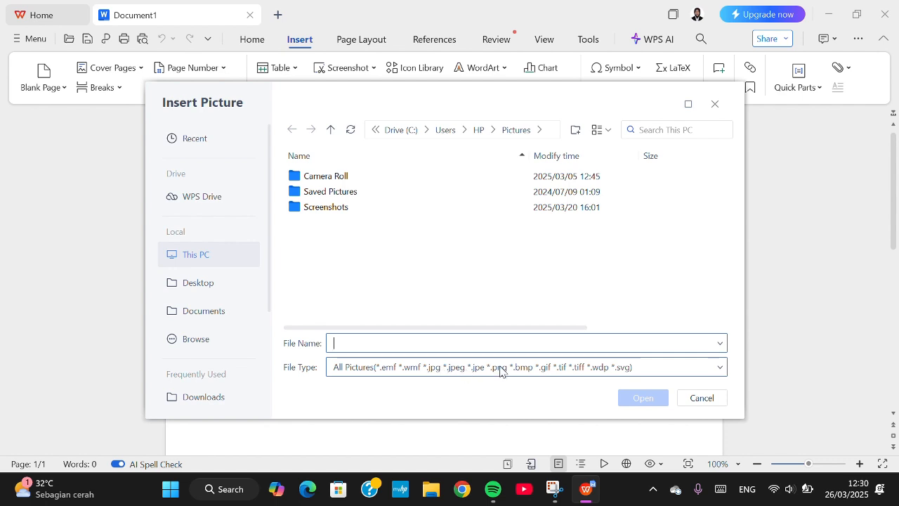
click(527, 367)
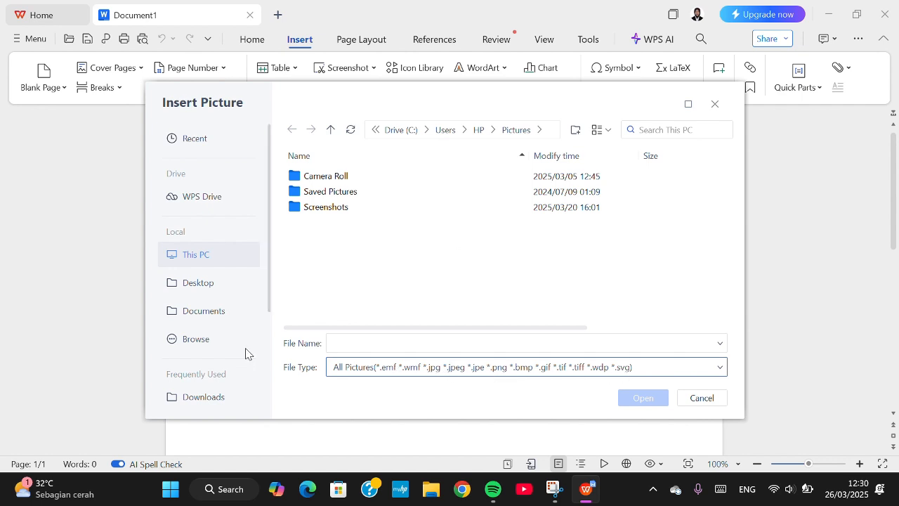
click(202, 392)
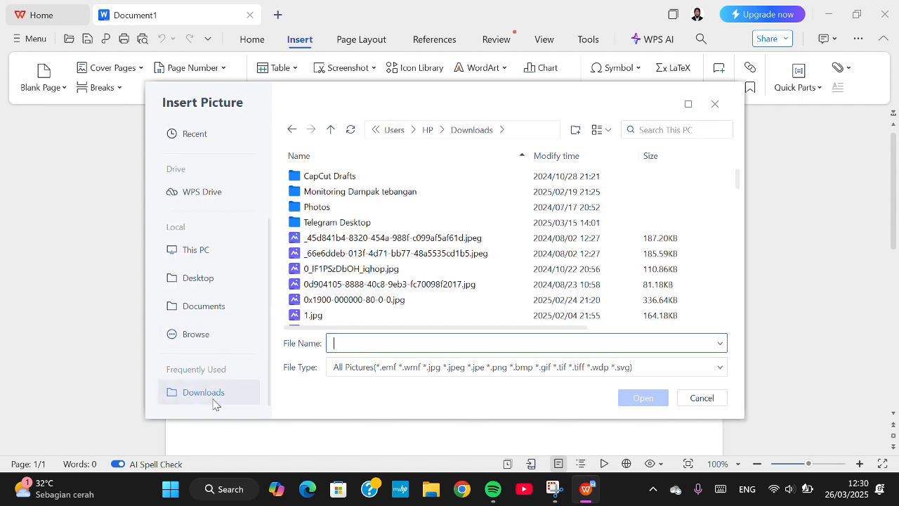
mouse_move(480, 206)
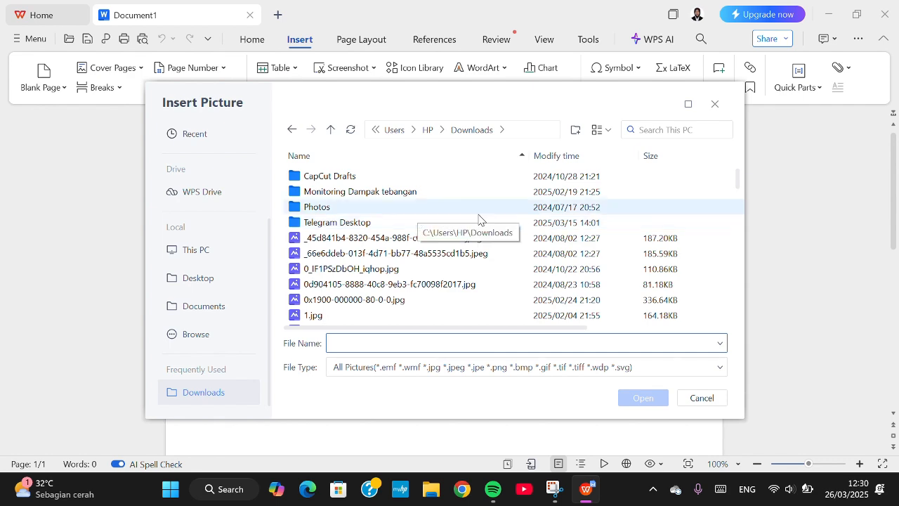
scroll(down, 3)
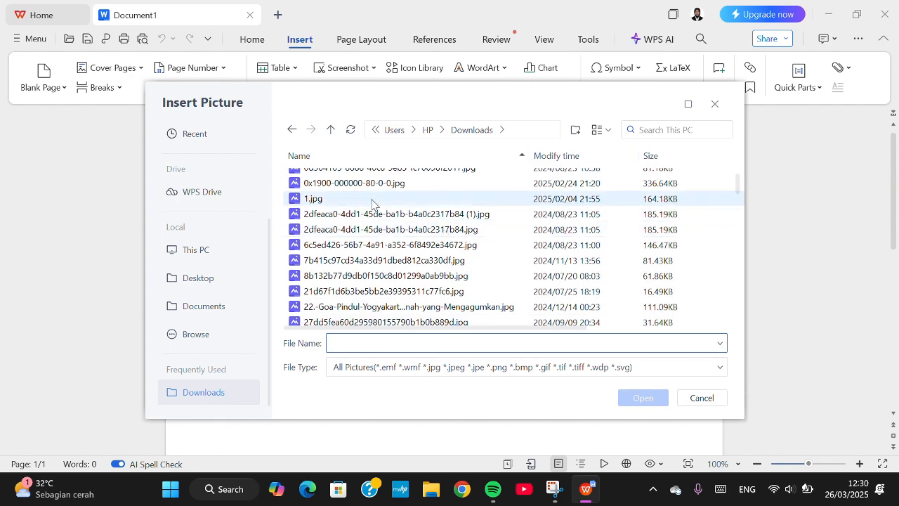
scroll(down, 3)
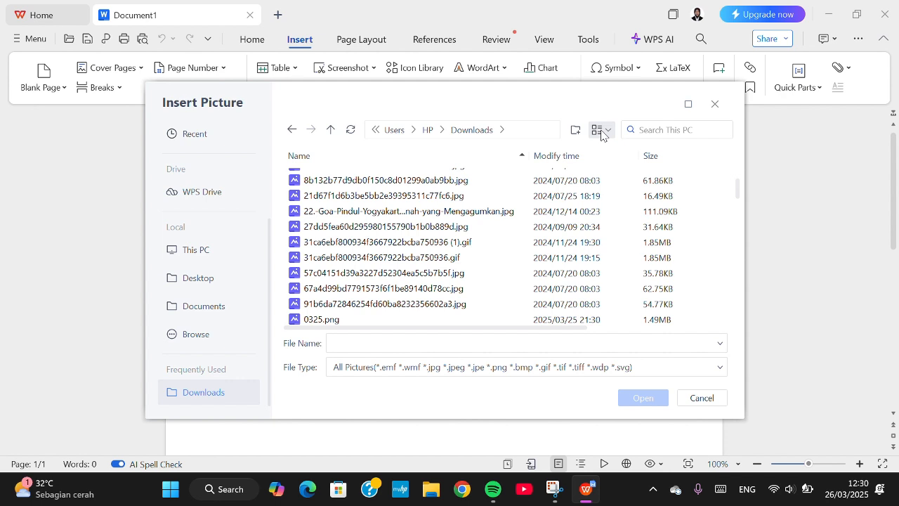
View files as large thumbnails and insert the bridge-at-dusk wallpaper jpg
click(601, 129)
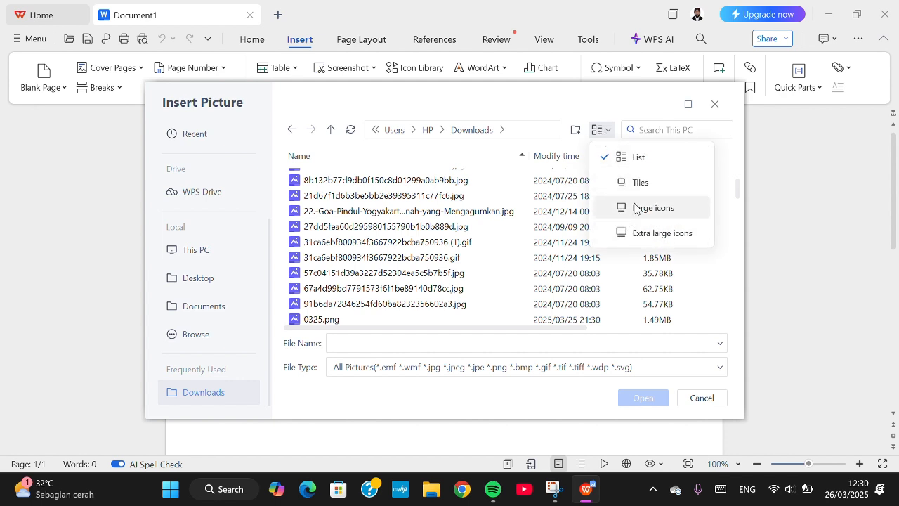
mouse_move(649, 207)
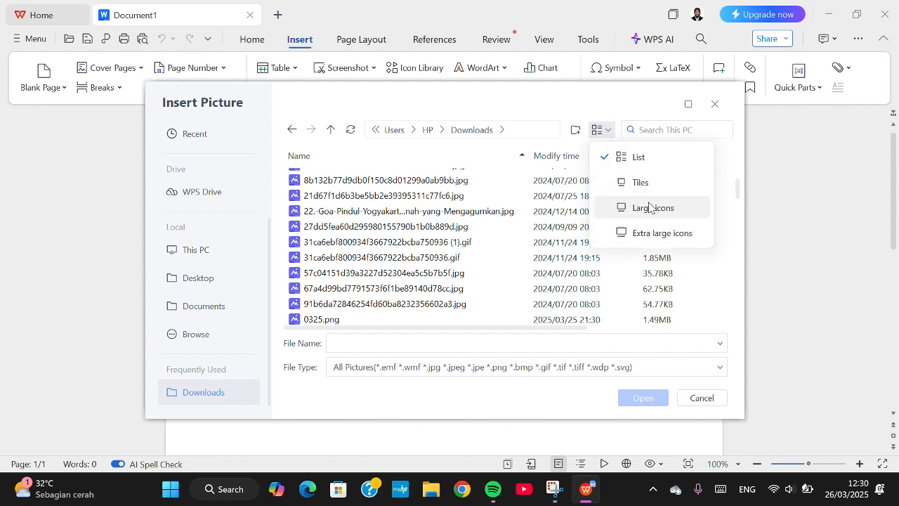
click(653, 208)
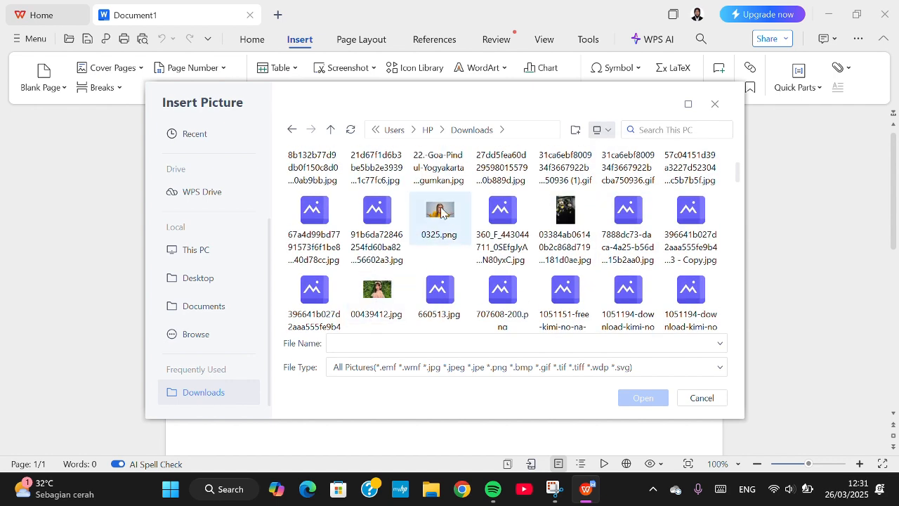
scroll(up, 3)
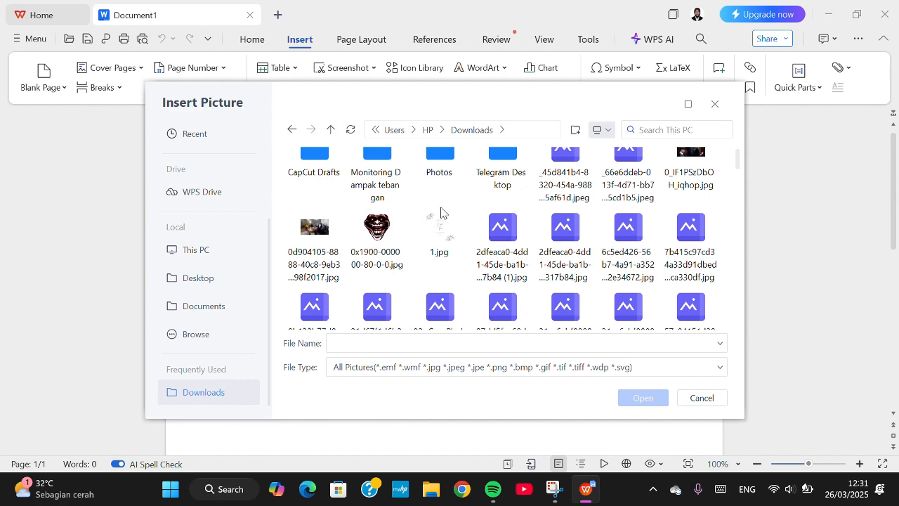
scroll(down, 3)
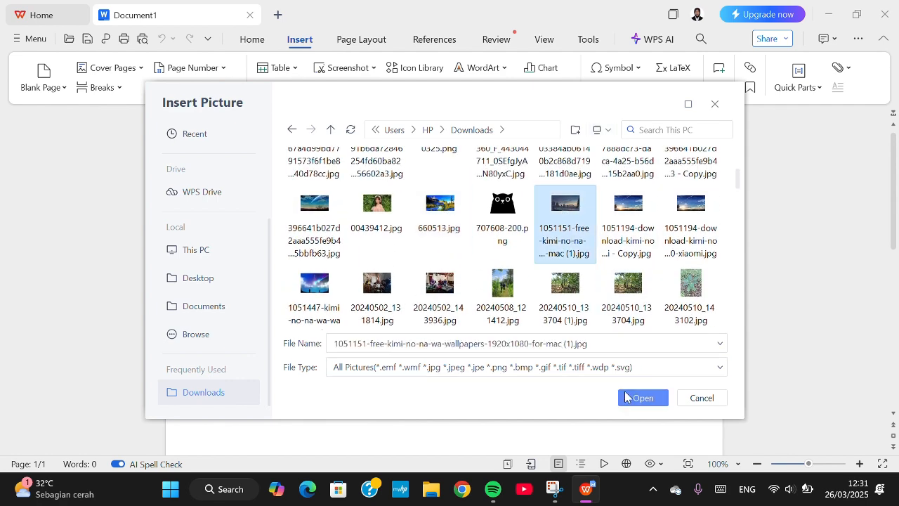
click(640, 398)
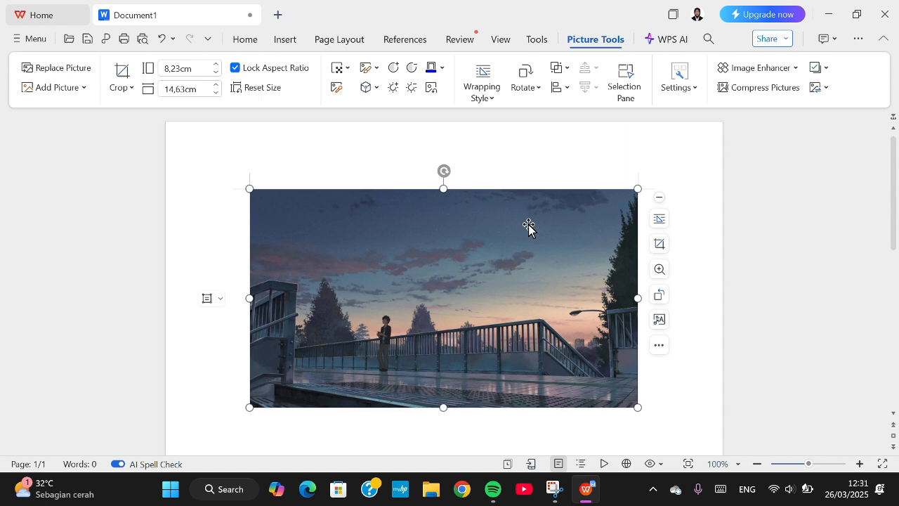
mouse_move(540, 191)
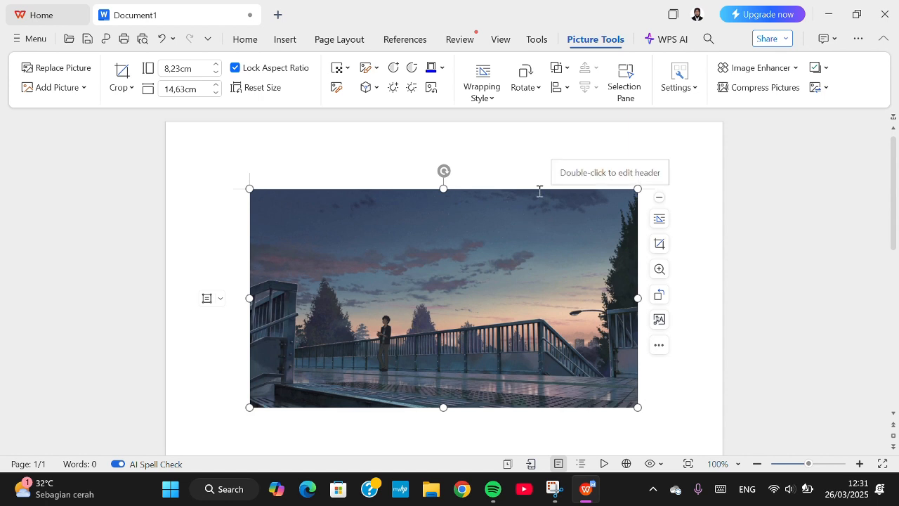
mouse_move(635, 407)
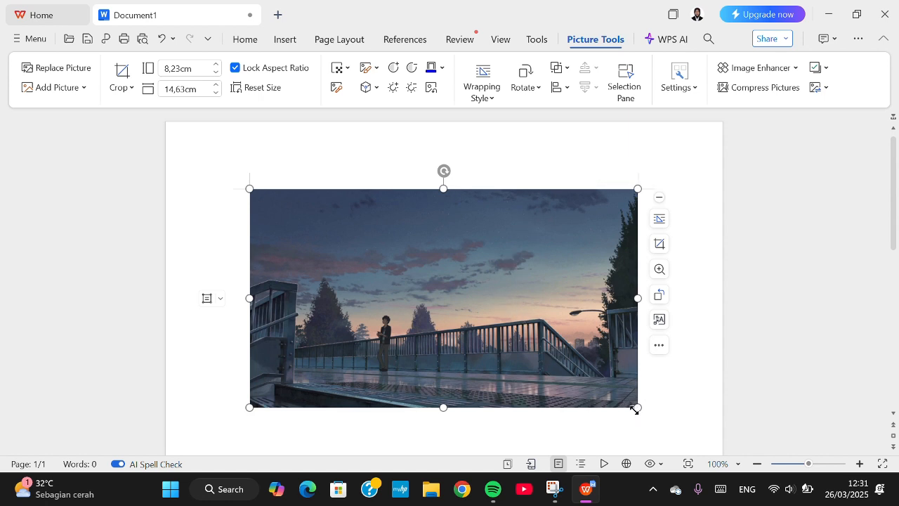